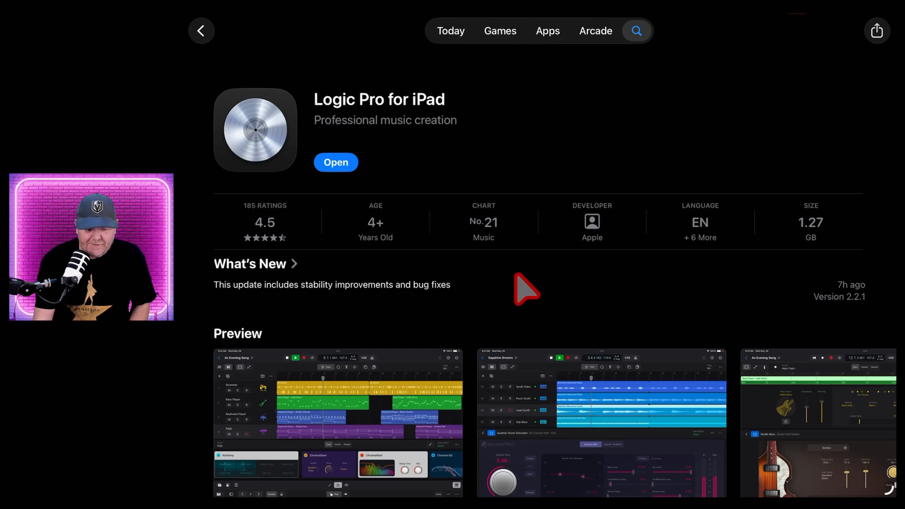
pyautogui.moveTo(866, 323)
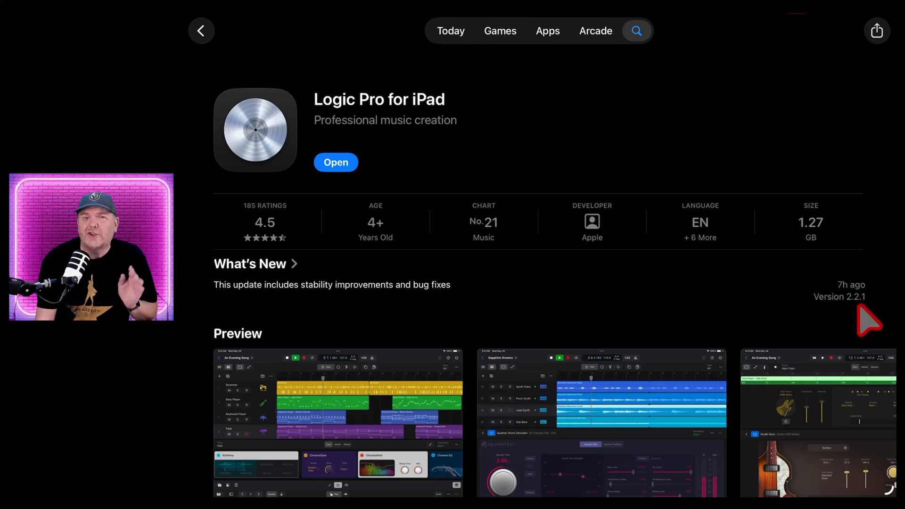
pyautogui.moveTo(298, 281)
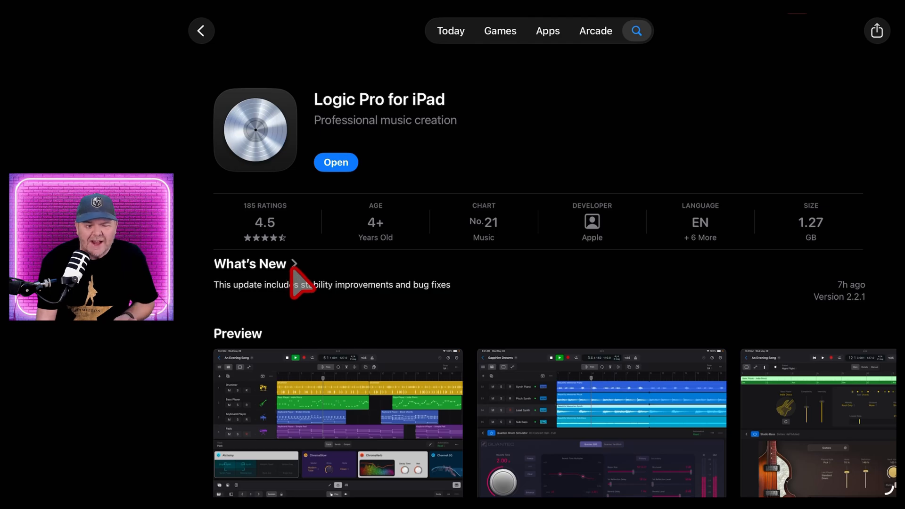
# View the Version History, return to the Logic Pro for iPad store page and launch the app
pyautogui.click(268, 264)
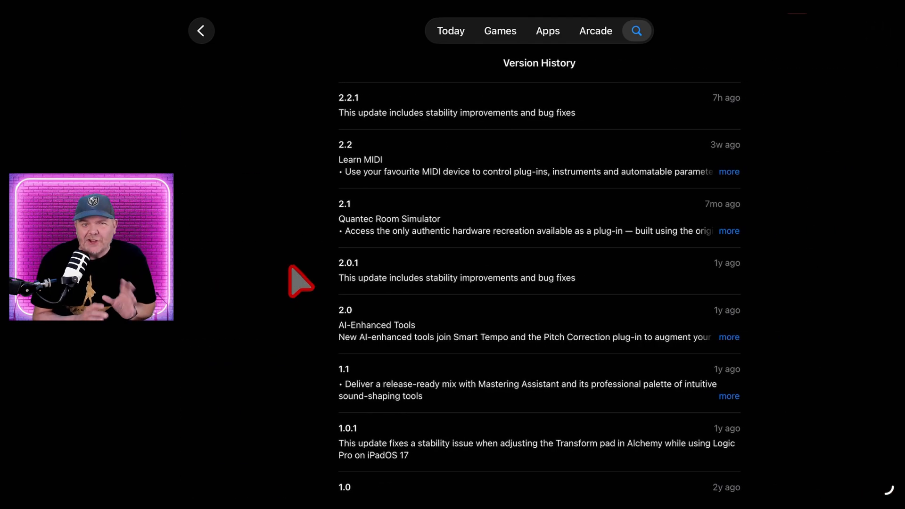
pyautogui.moveTo(475, 134)
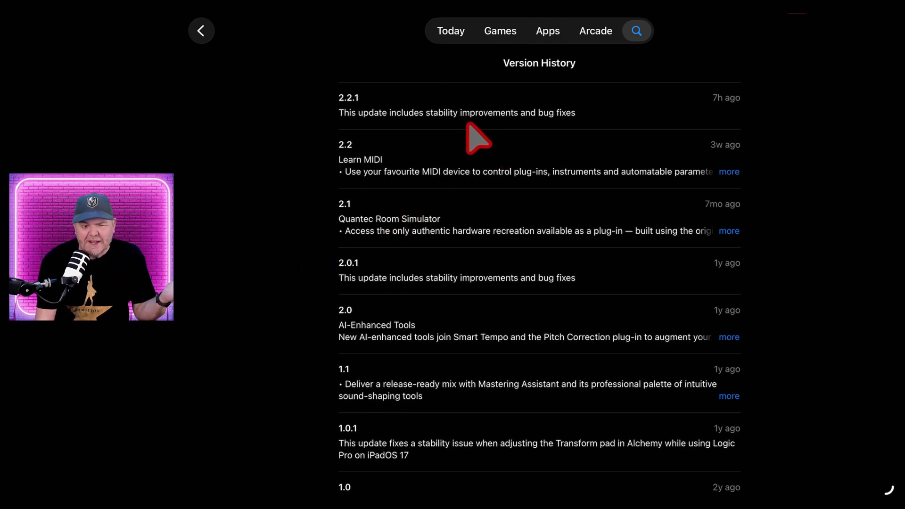
pyautogui.moveTo(535, 137)
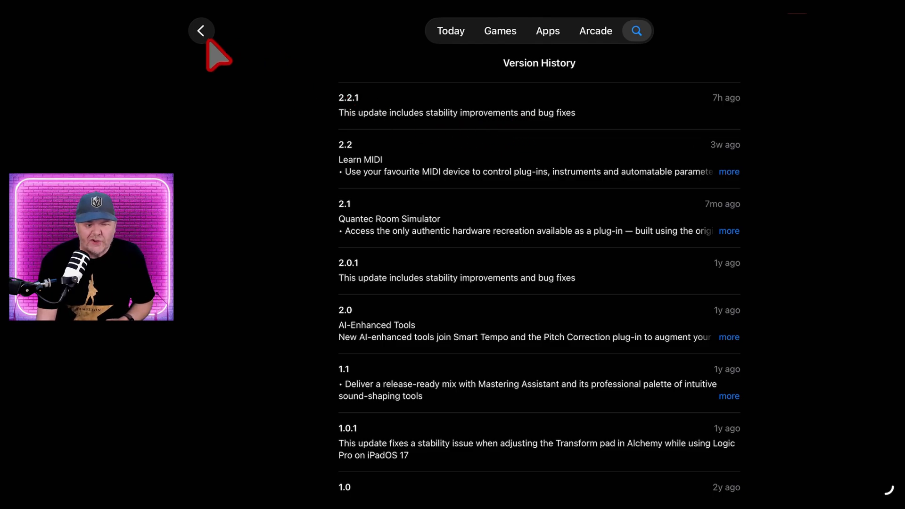
pyautogui.click(202, 30)
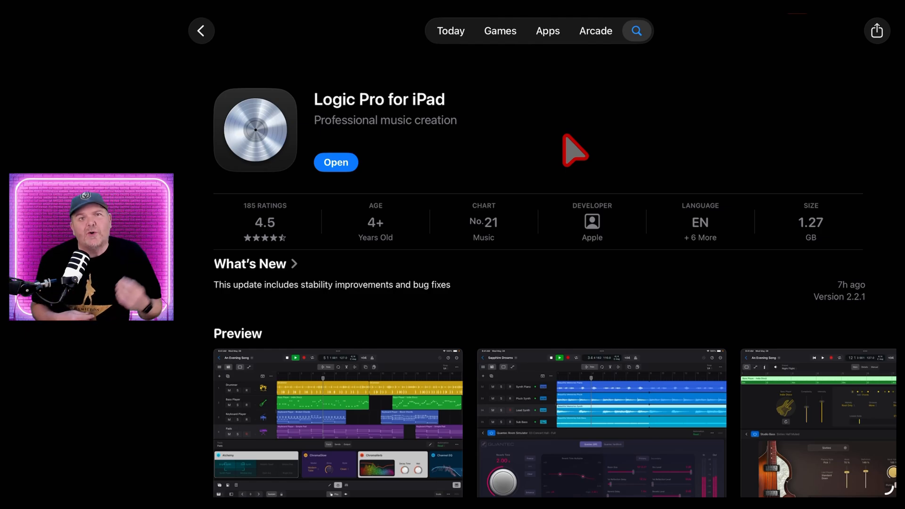
pyautogui.moveTo(428, 108)
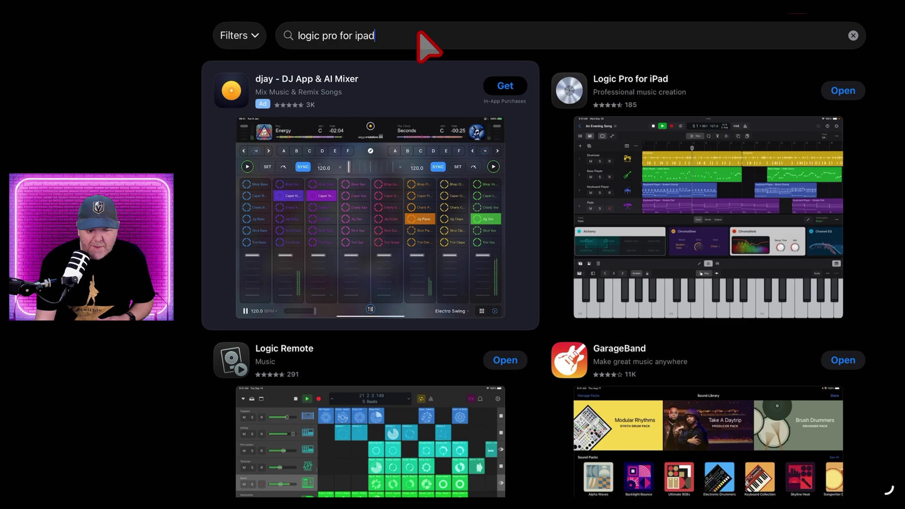
pyautogui.click(630, 79)
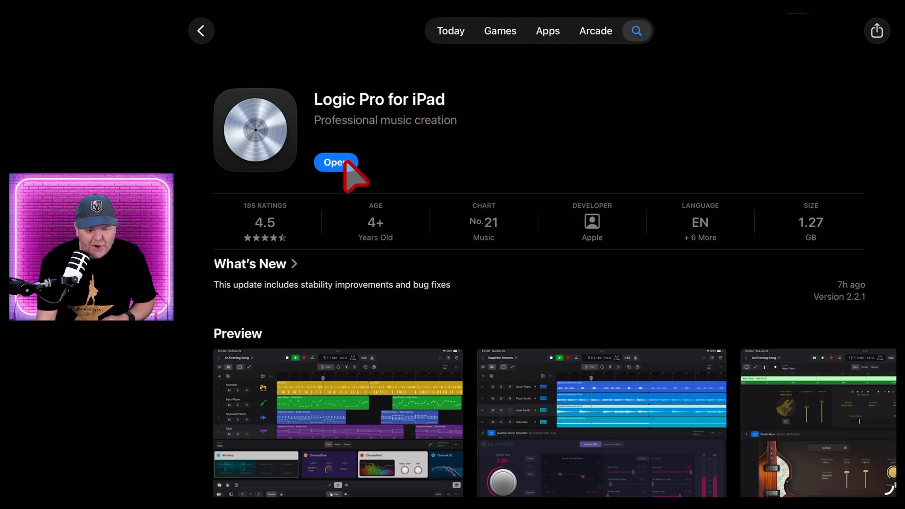
pyautogui.click(337, 162)
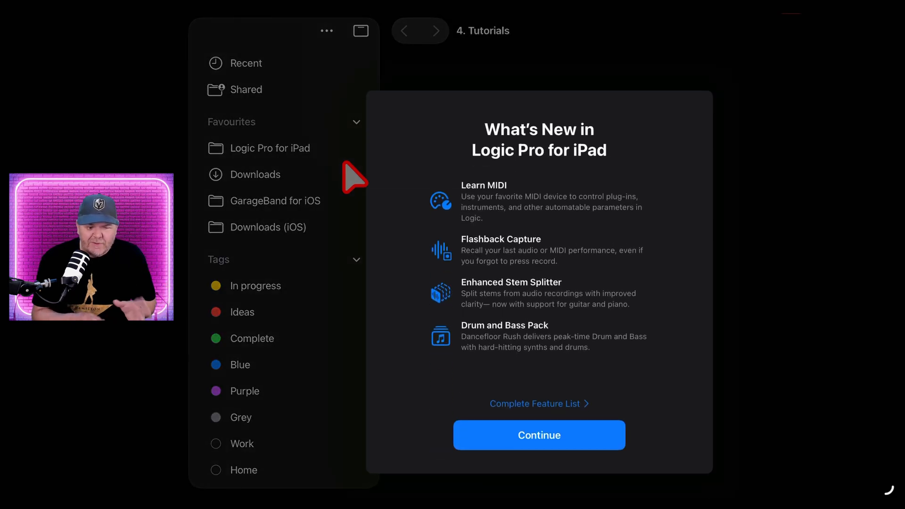
# Continue past the What's New sheet to the Tutorials project browser
pyautogui.click(539, 435)
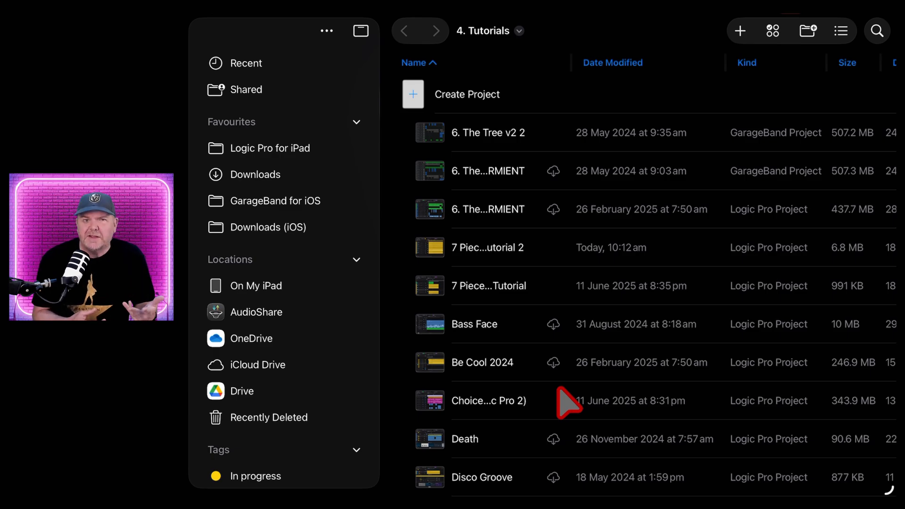
pyautogui.moveTo(505, 211)
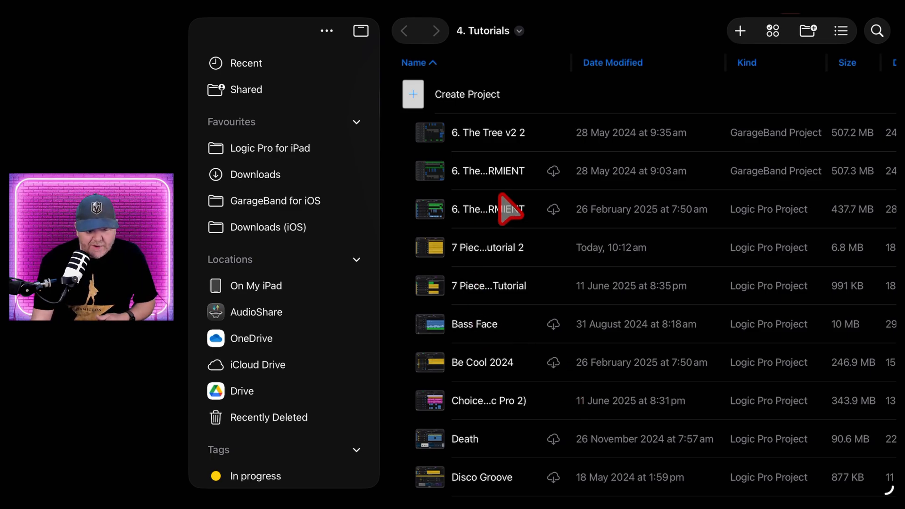
pyautogui.moveTo(507, 305)
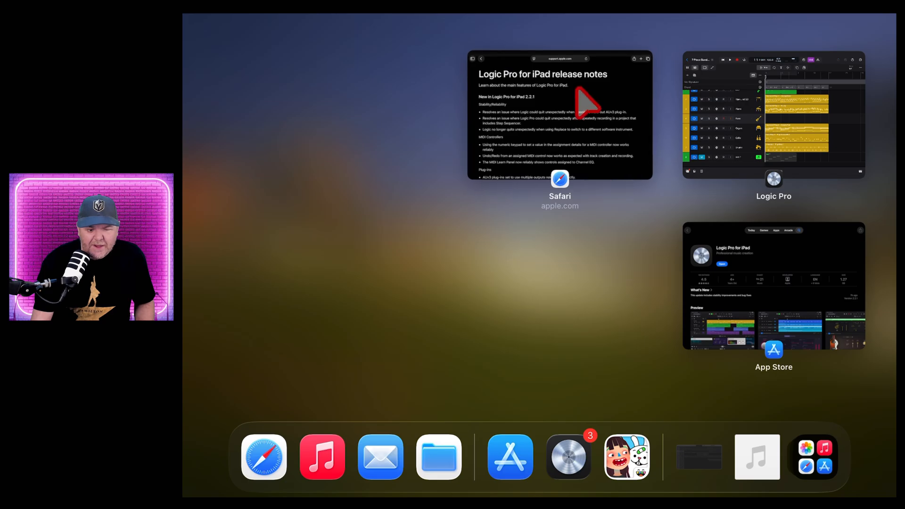
# Switch to Safari's card showing Apple's 2.2.1 release notes page
pyautogui.click(560, 118)
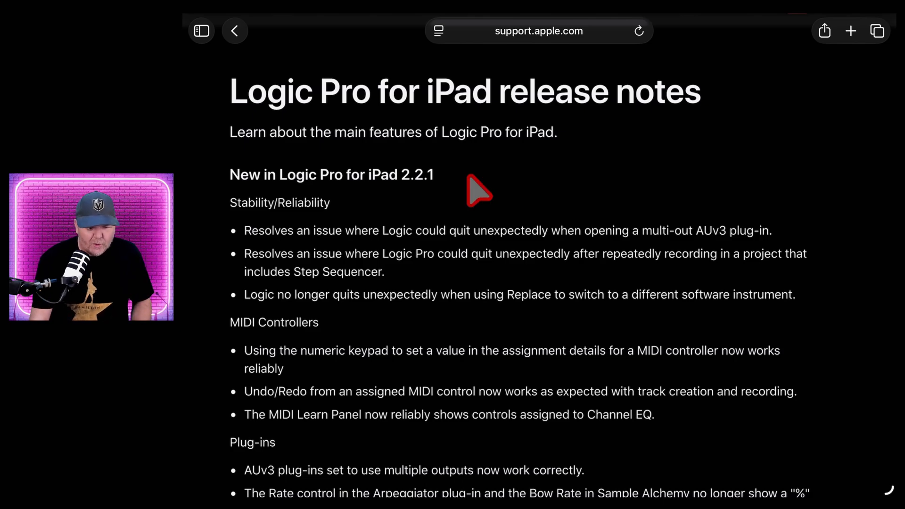
pyautogui.moveTo(528, 191)
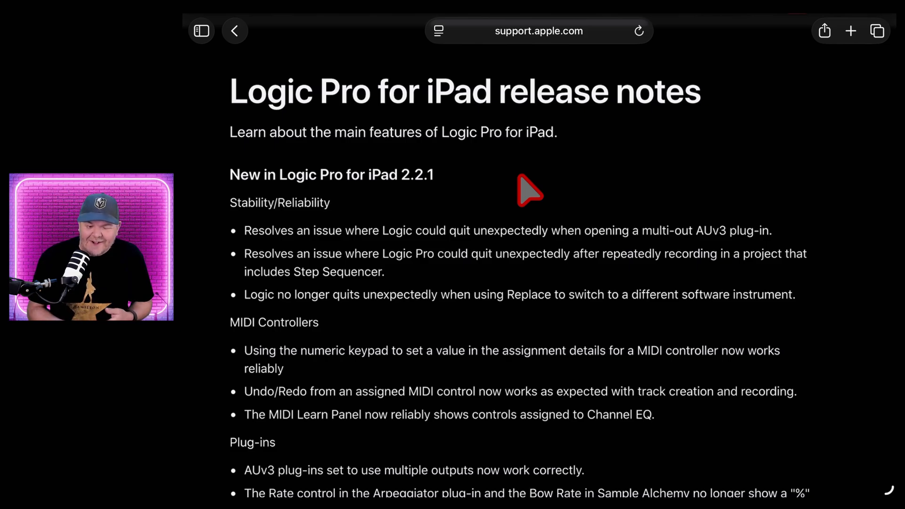
pyautogui.moveTo(504, 190)
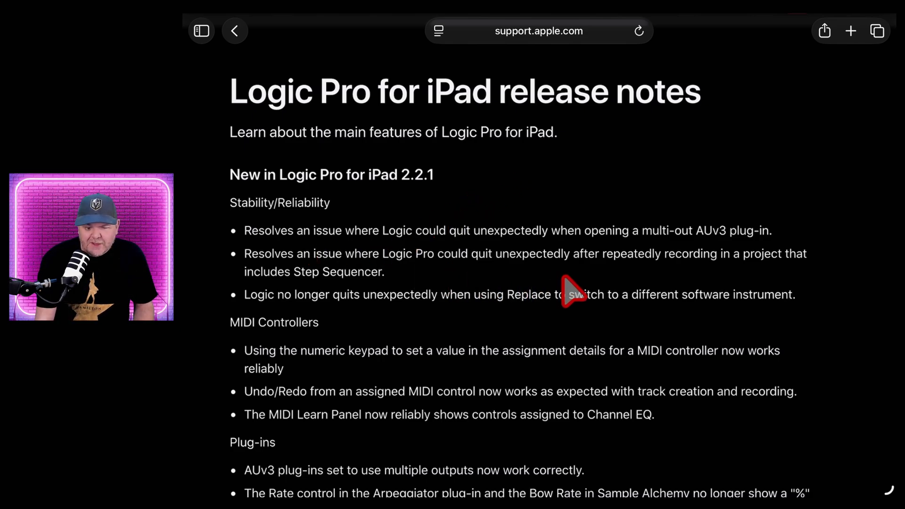
pyautogui.moveTo(745, 287)
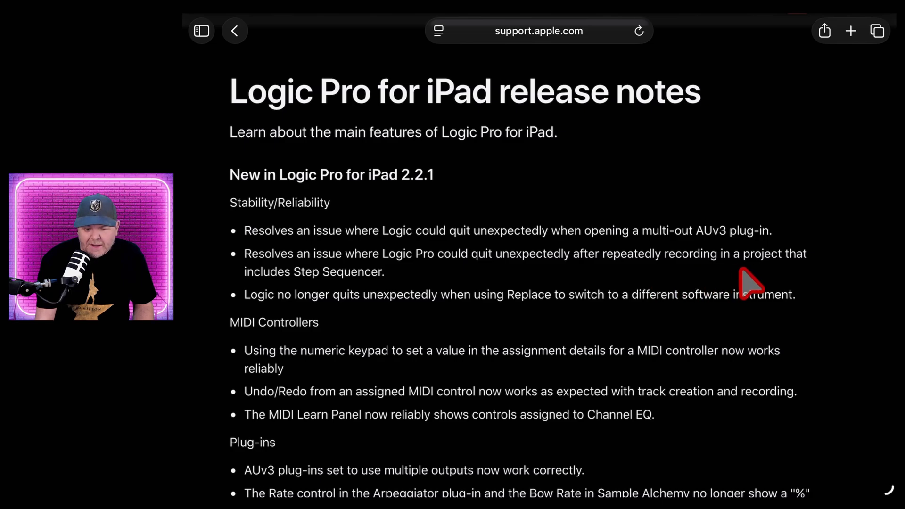
pyautogui.moveTo(440, 298)
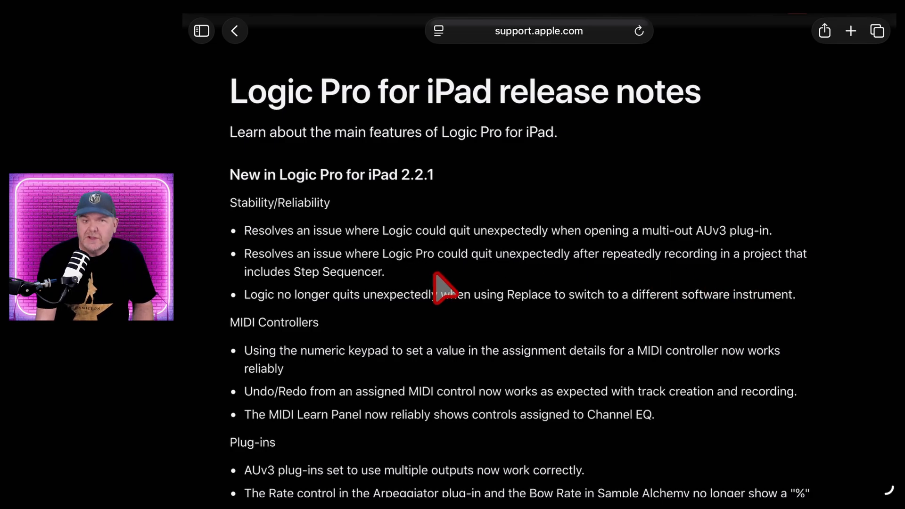
pyautogui.moveTo(368, 330)
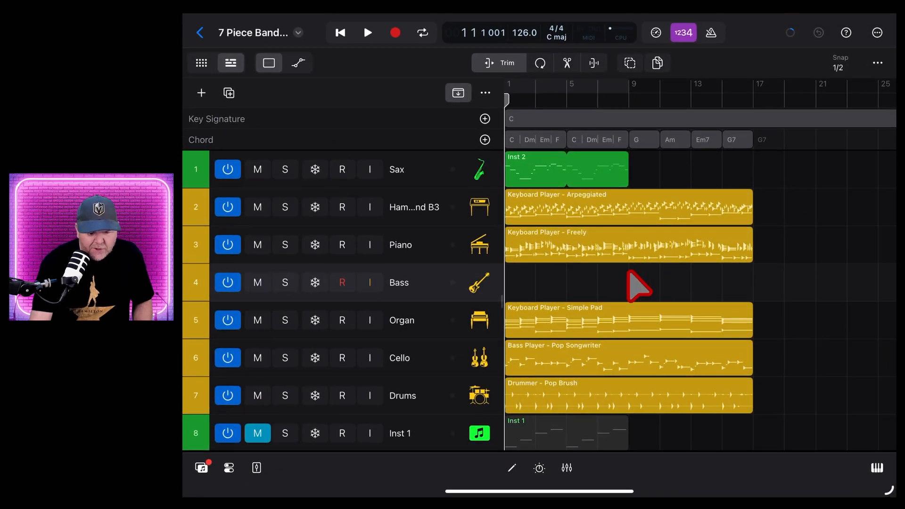
pyautogui.moveTo(528, 196)
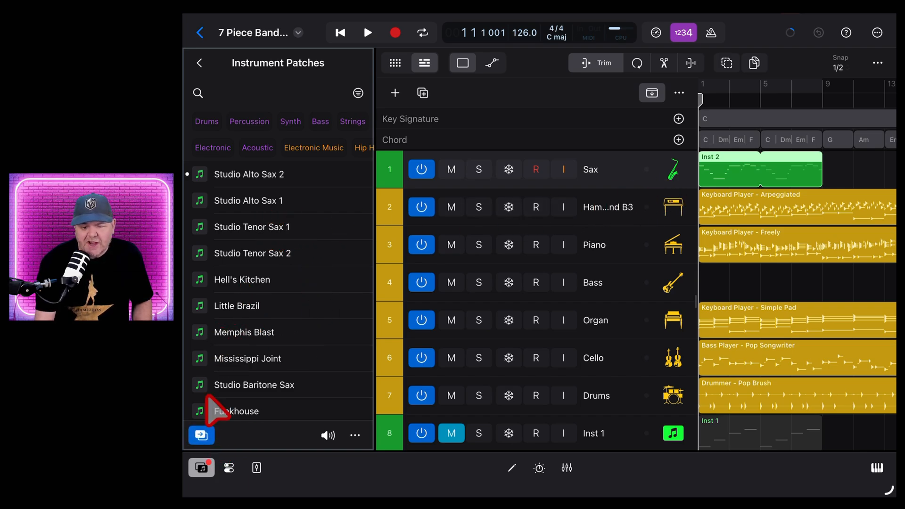
pyautogui.moveTo(371, 353)
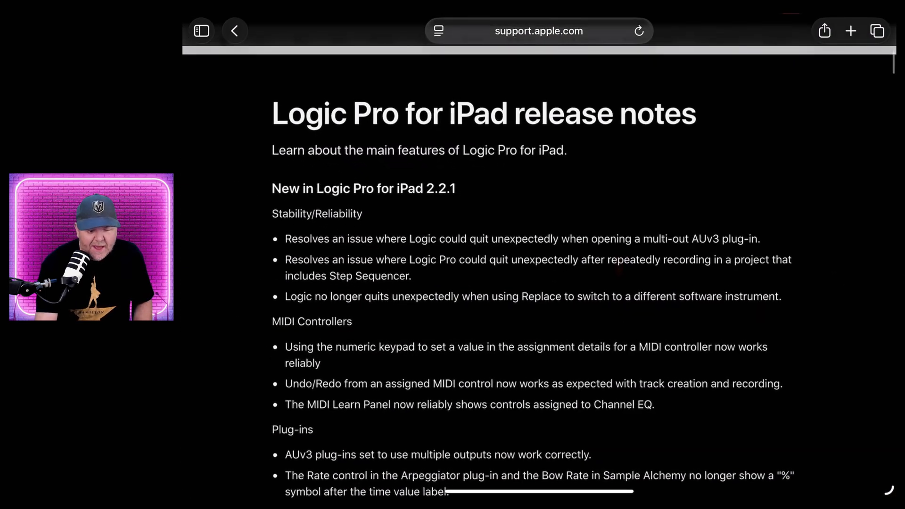
# Read the Plug-ins through General fix sections, then show the 7 Piece Band mixer
pyautogui.scroll(-3)
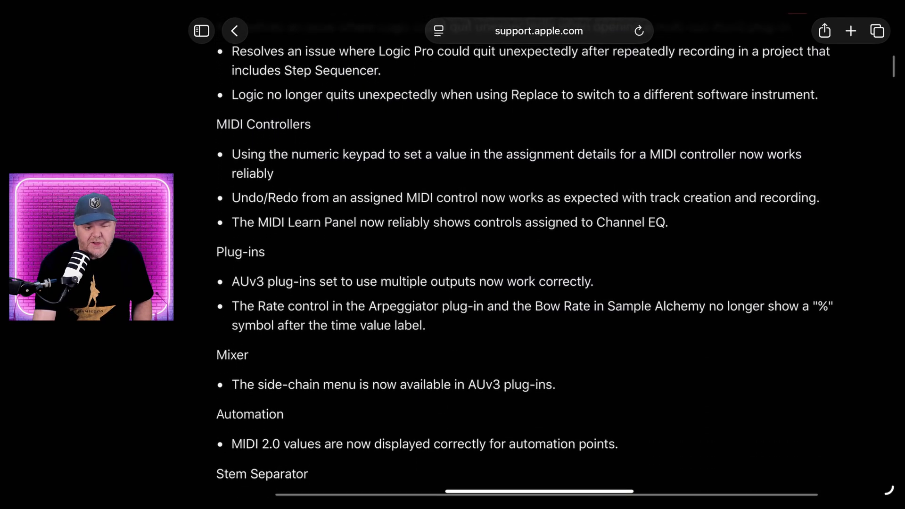
pyautogui.scroll(-3)
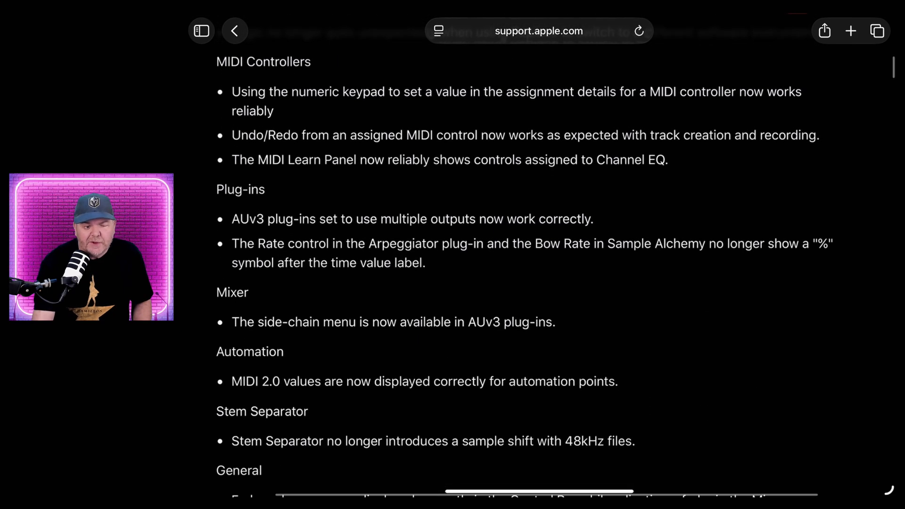
pyautogui.moveTo(605, 270)
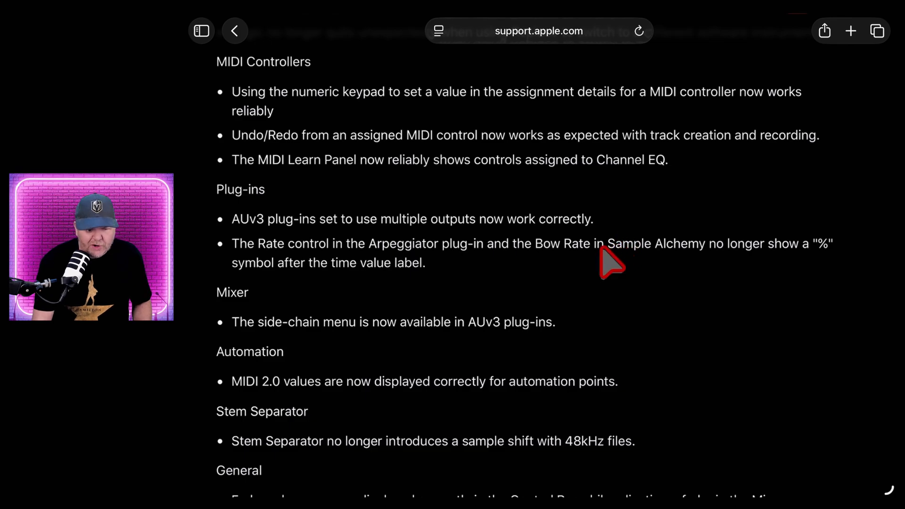
pyautogui.moveTo(453, 111)
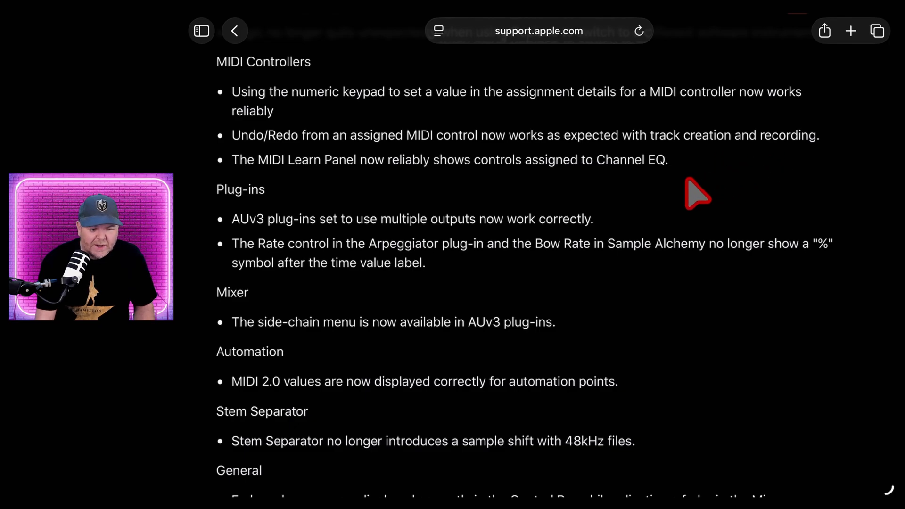
pyautogui.moveTo(292, 194)
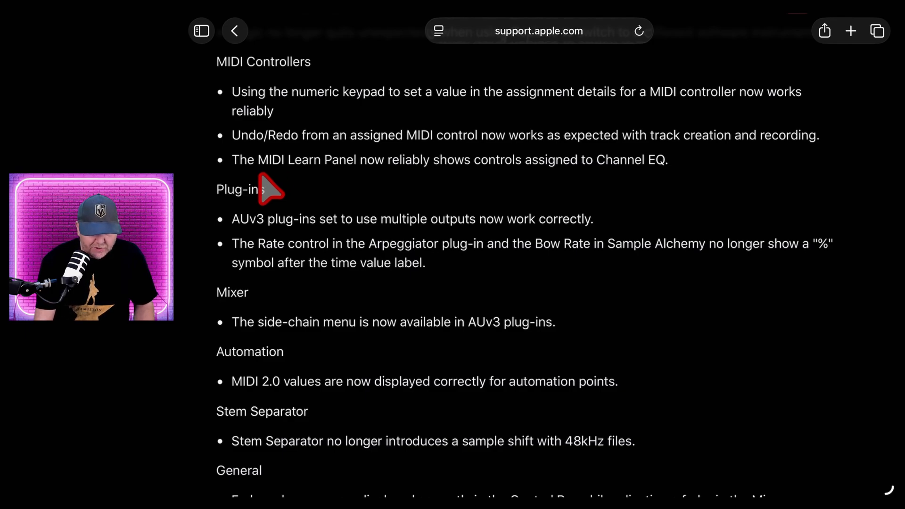
pyautogui.moveTo(528, 188)
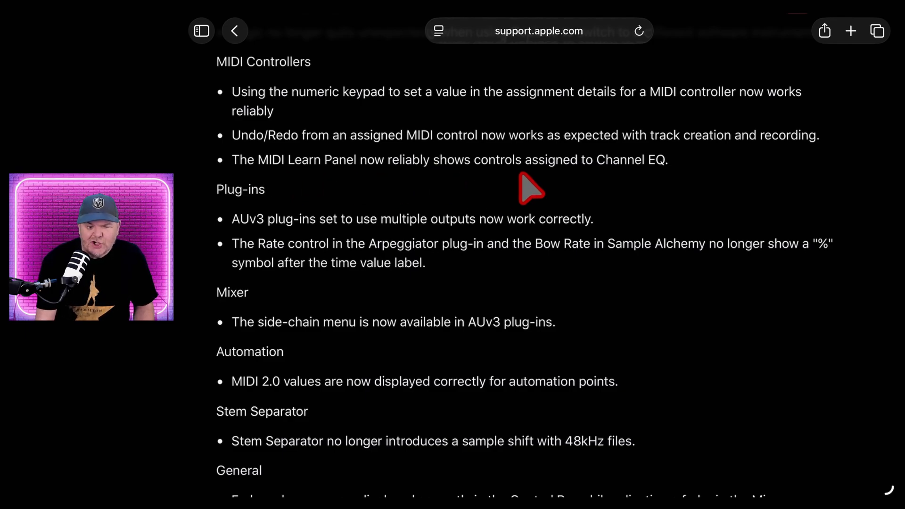
pyautogui.moveTo(667, 188)
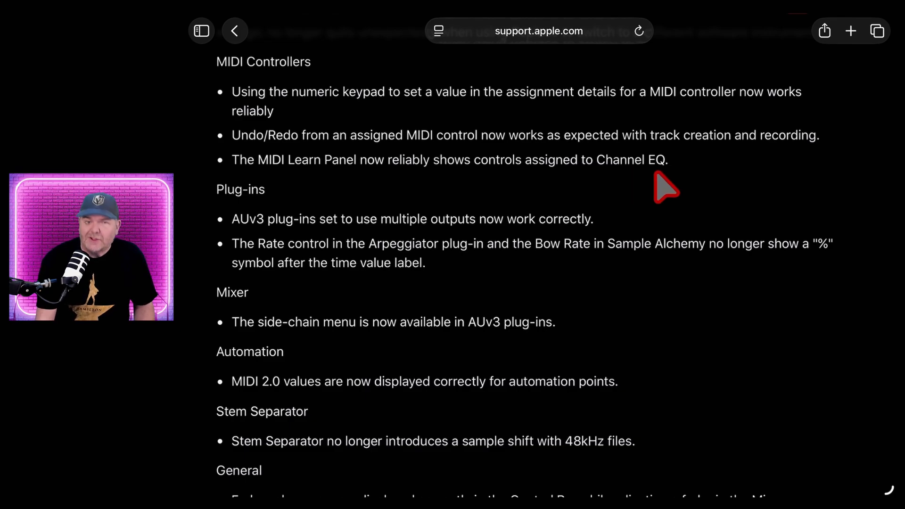
pyautogui.scroll(-3)
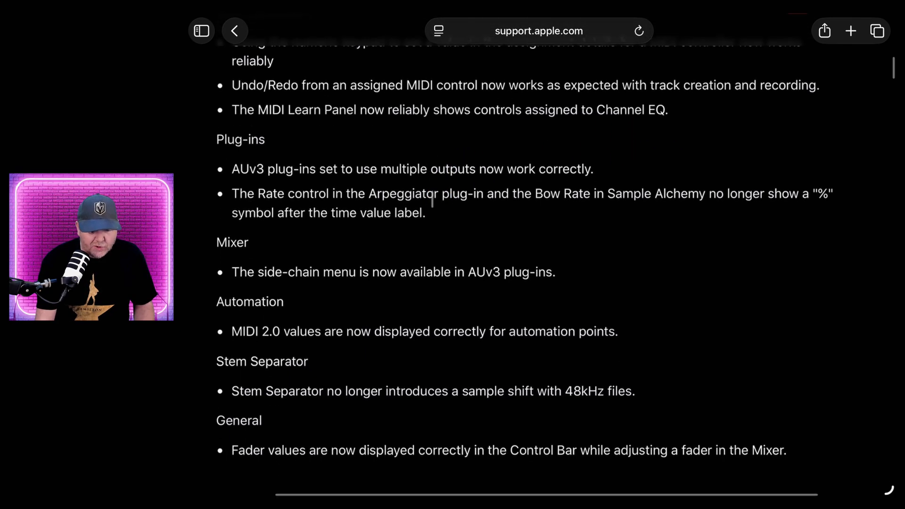
pyautogui.scroll(-3)
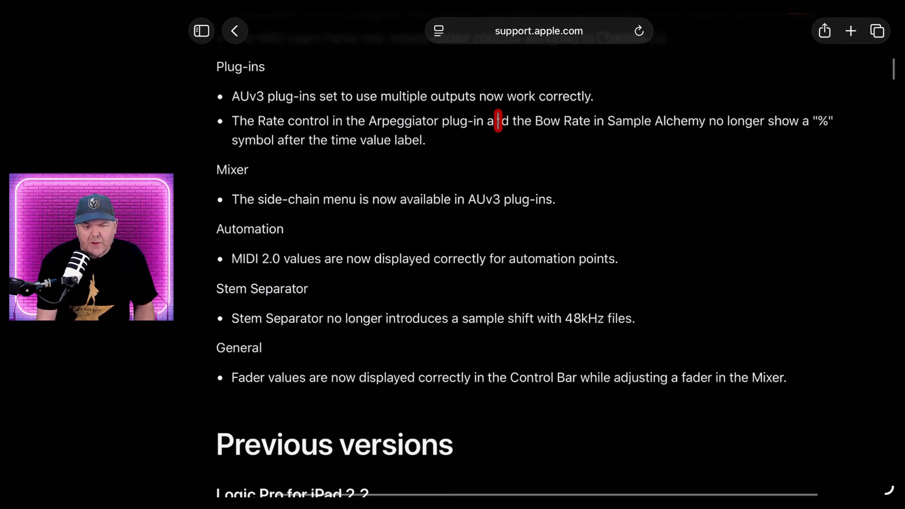
pyautogui.moveTo(621, 112)
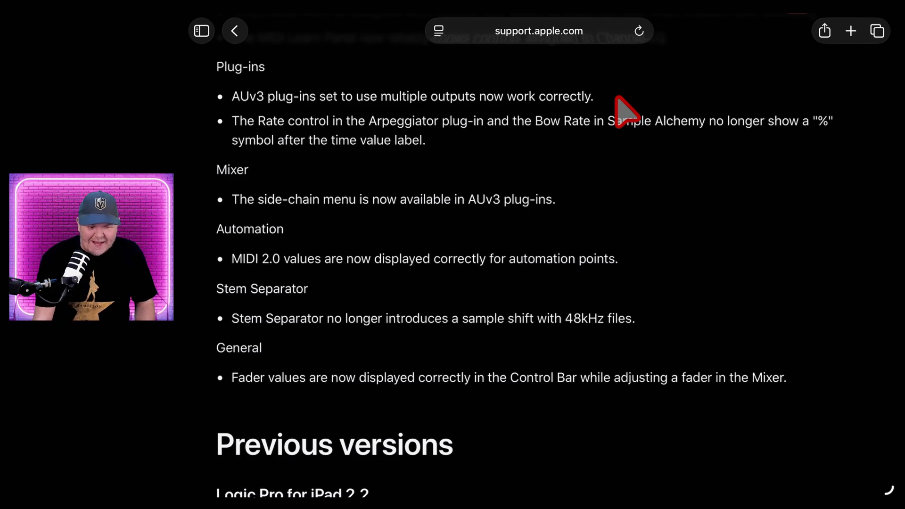
pyautogui.moveTo(518, 160)
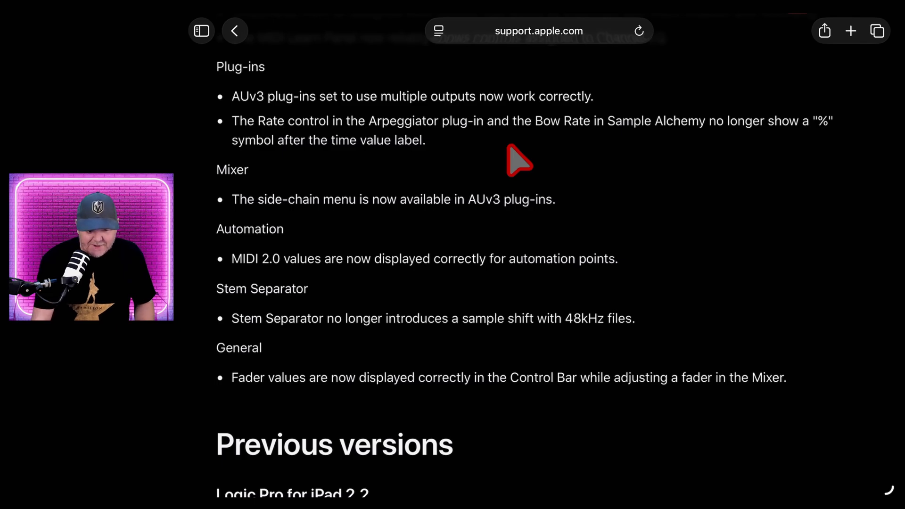
pyautogui.moveTo(359, 176)
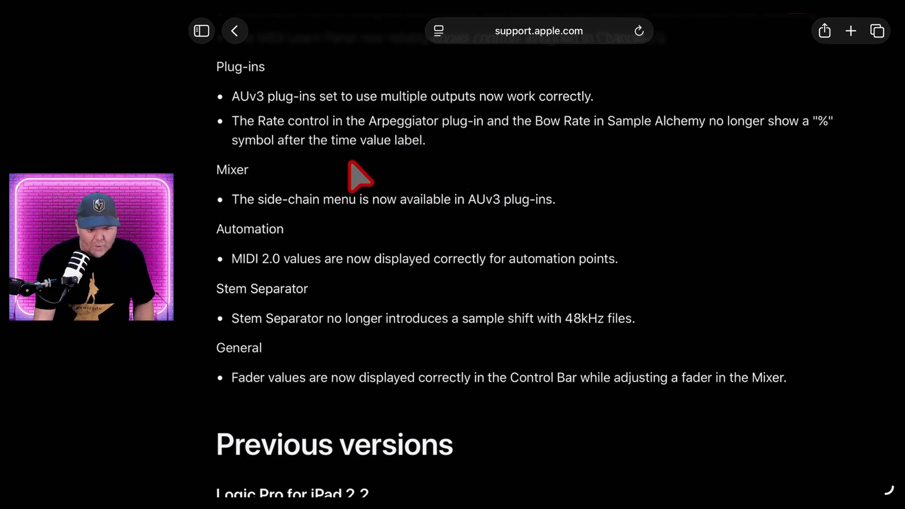
pyautogui.moveTo(481, 151)
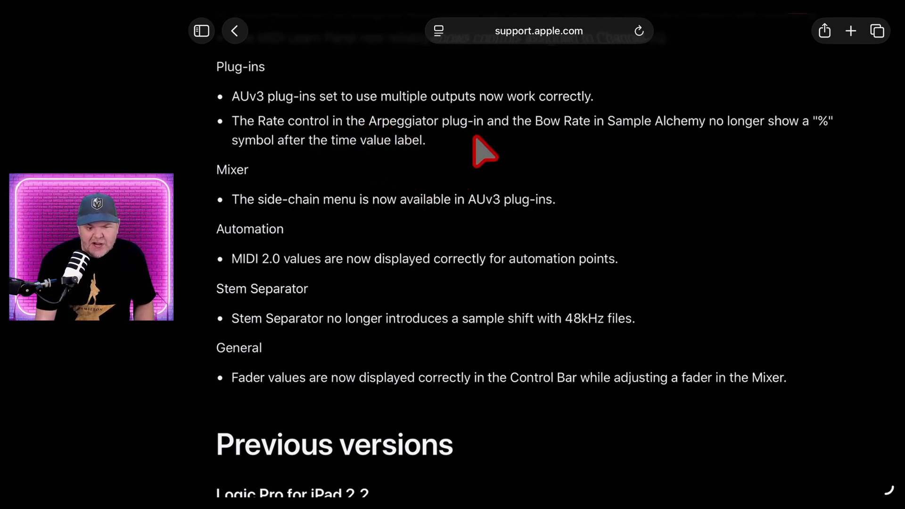
pyautogui.moveTo(641, 153)
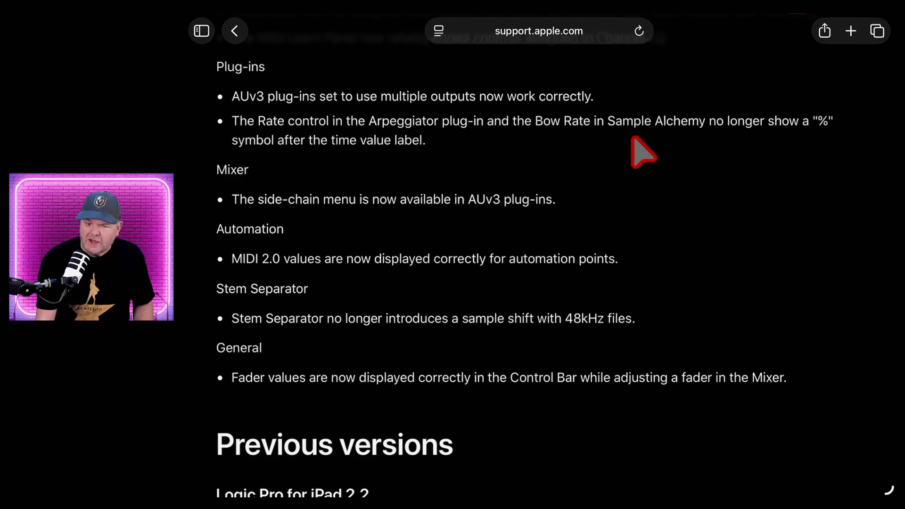
pyautogui.moveTo(557, 161)
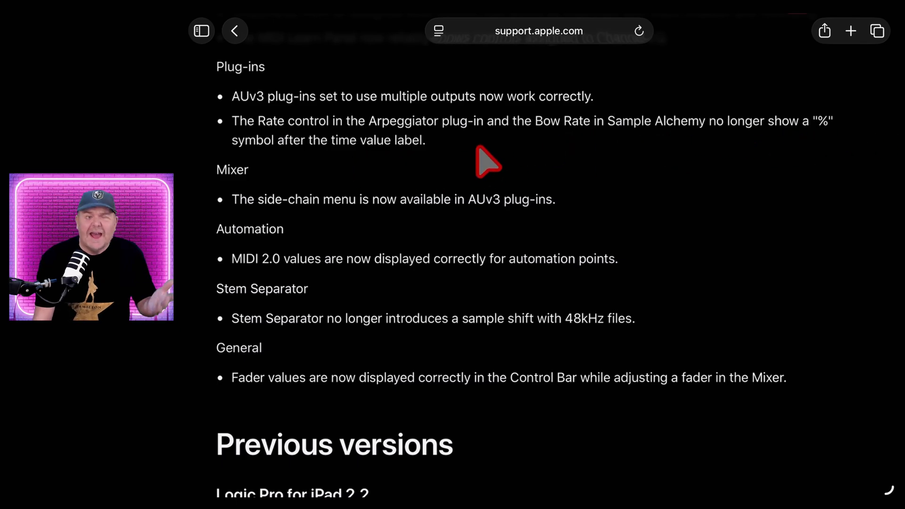
pyautogui.moveTo(249, 195)
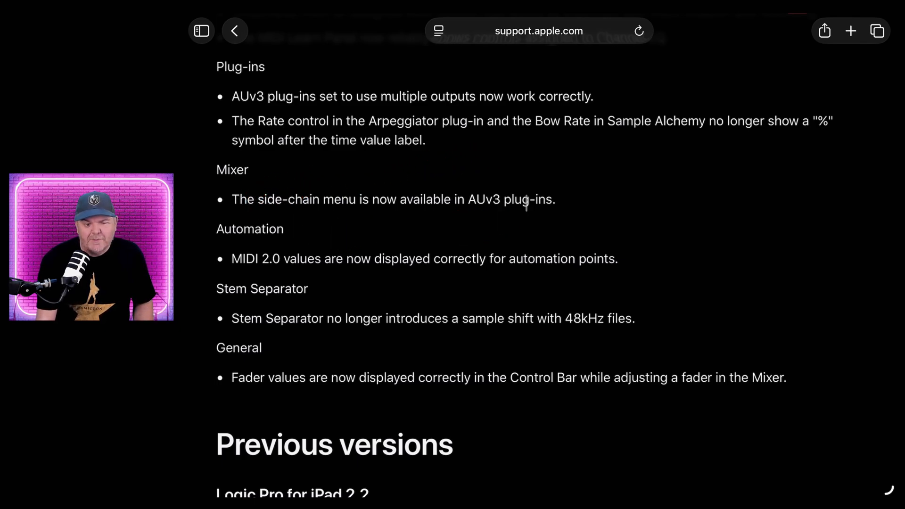
pyautogui.moveTo(541, 232)
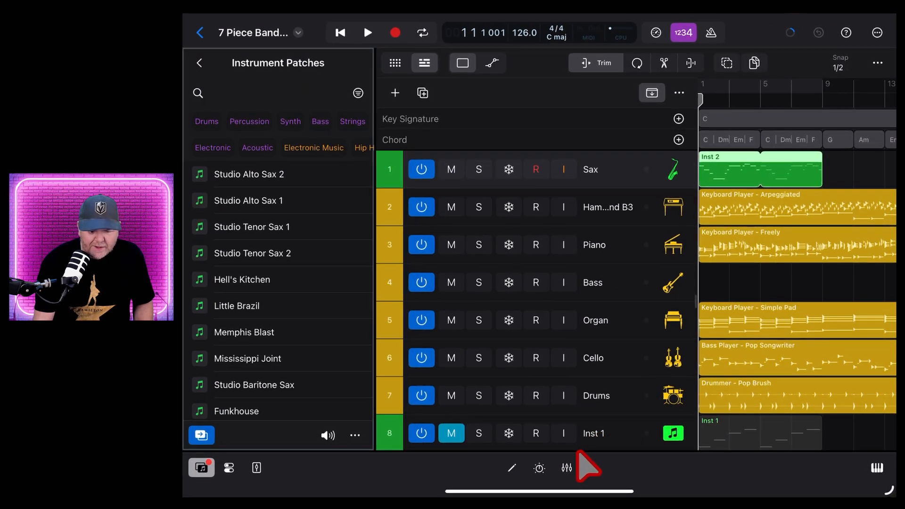
pyautogui.click(565, 468)
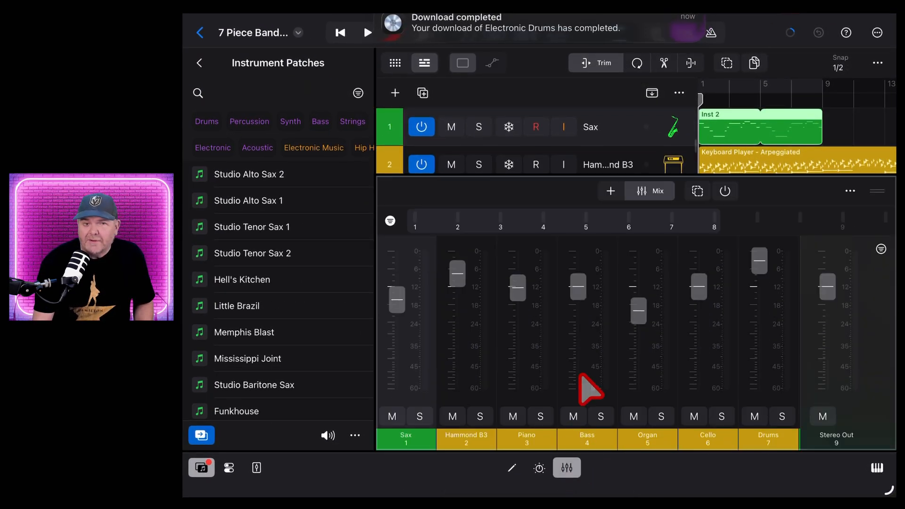
pyautogui.moveTo(510, 473)
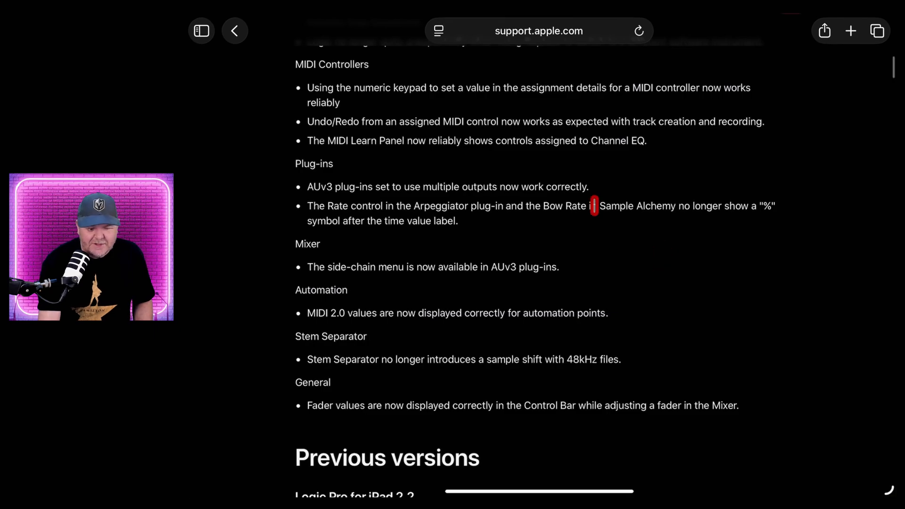
pyautogui.scroll(-3)
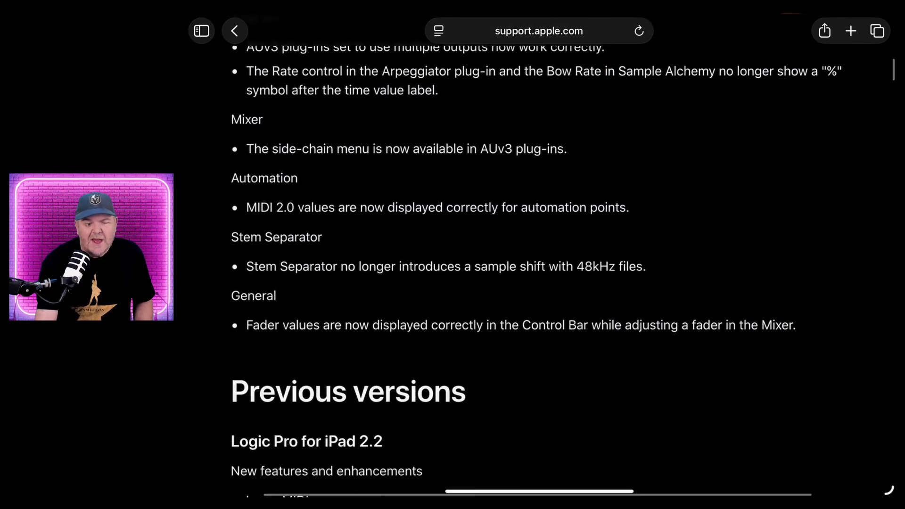
pyautogui.scroll(-3)
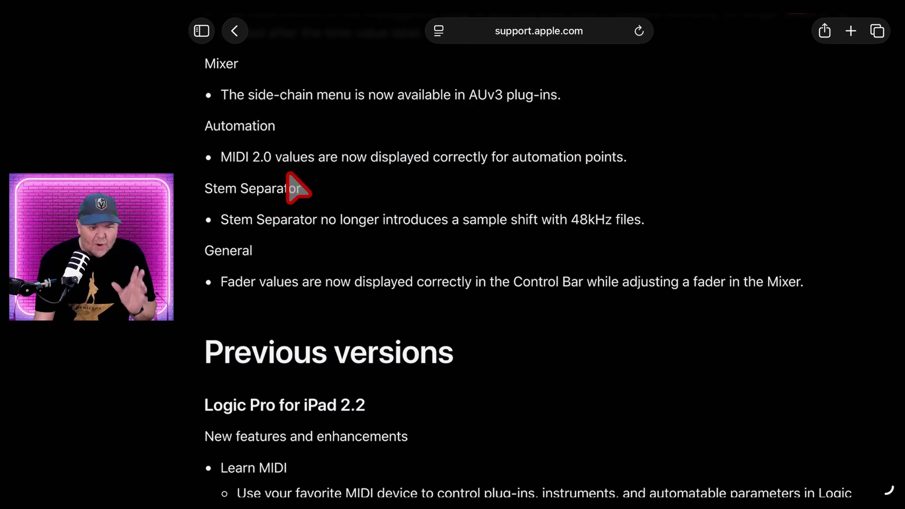
pyautogui.moveTo(441, 199)
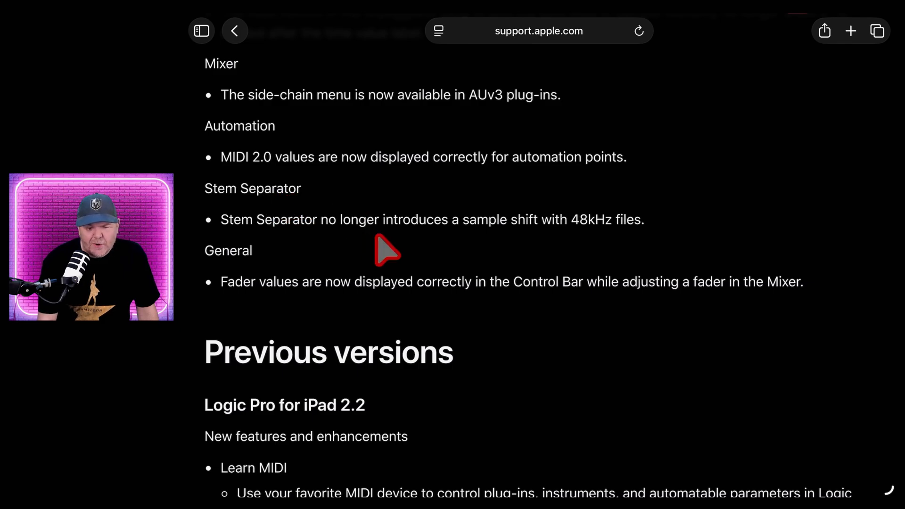
pyautogui.moveTo(606, 253)
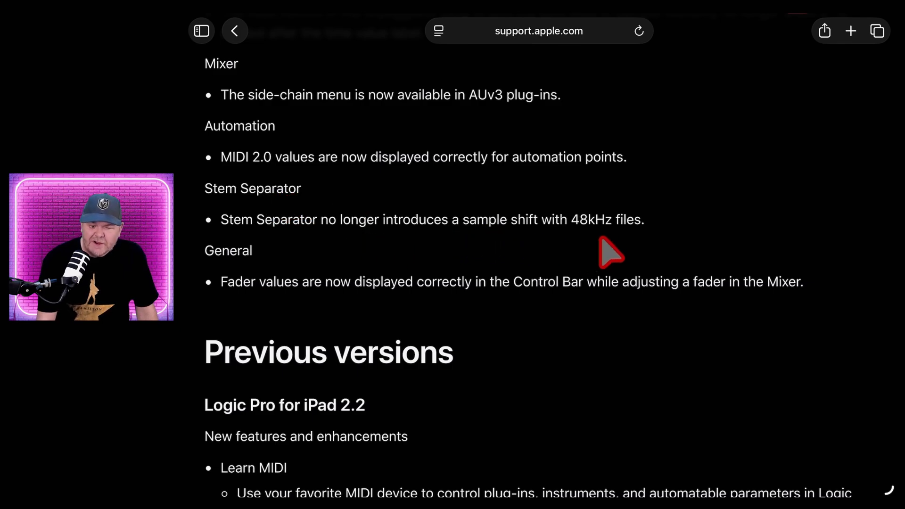
pyautogui.moveTo(666, 252)
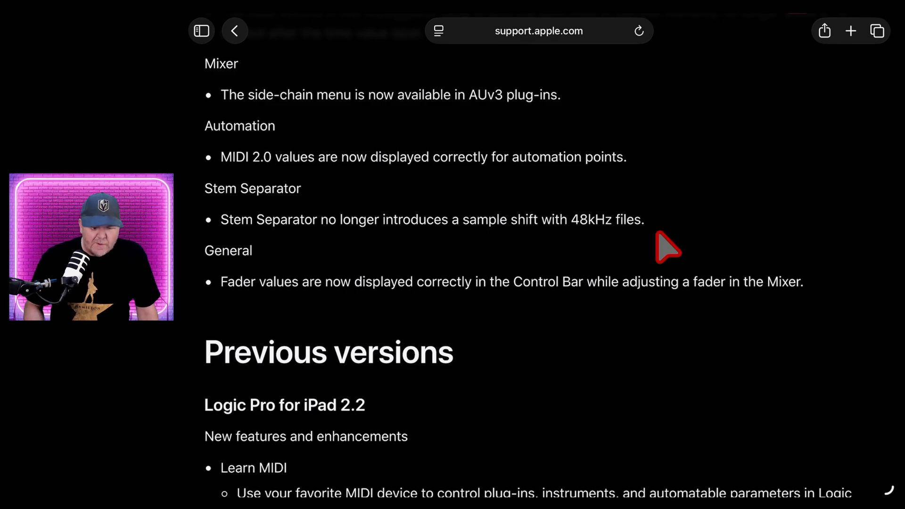
pyautogui.moveTo(532, 254)
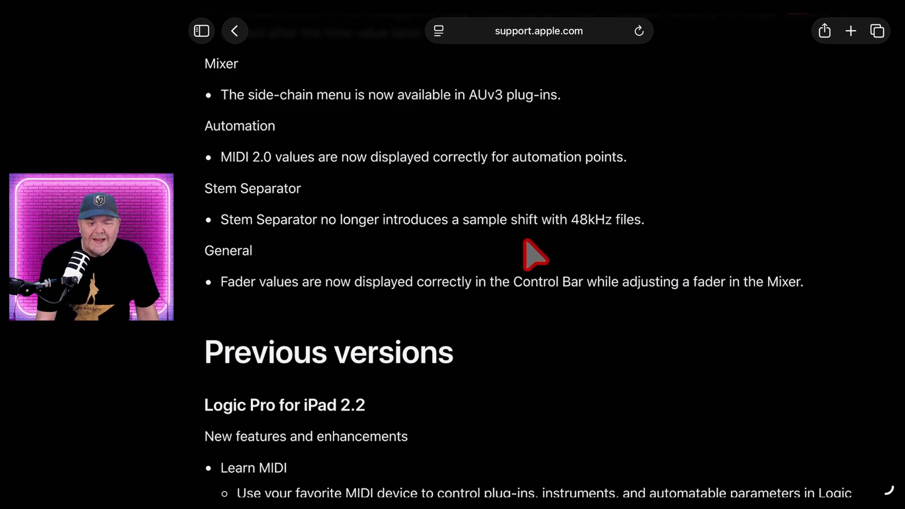
pyautogui.moveTo(418, 258)
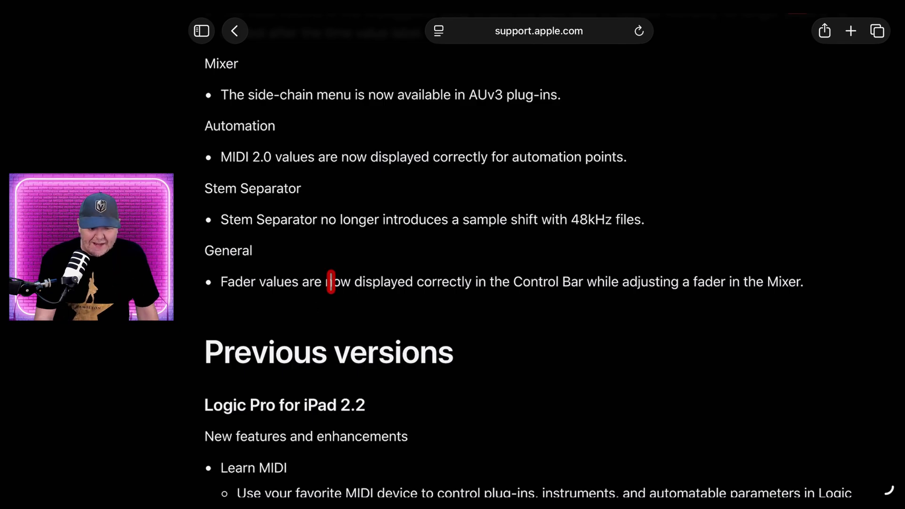
pyautogui.moveTo(287, 185)
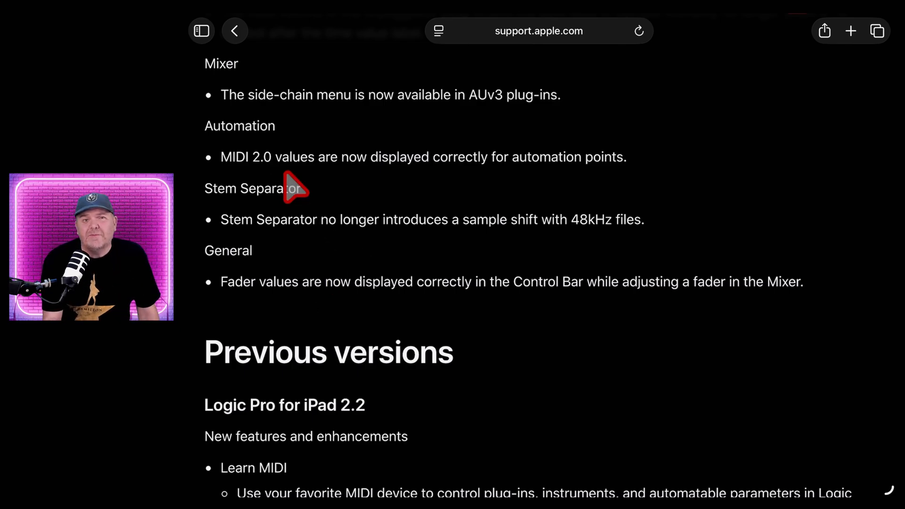
pyautogui.moveTo(346, 215)
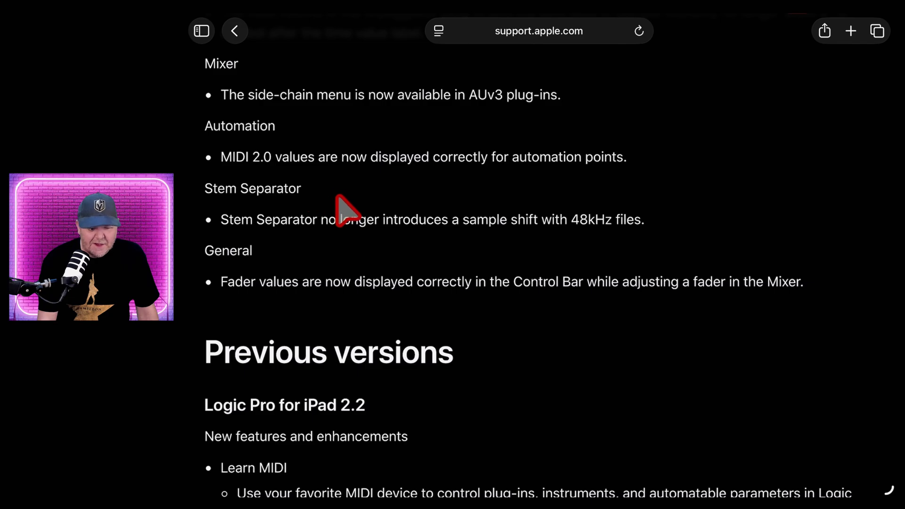
pyautogui.moveTo(257, 322)
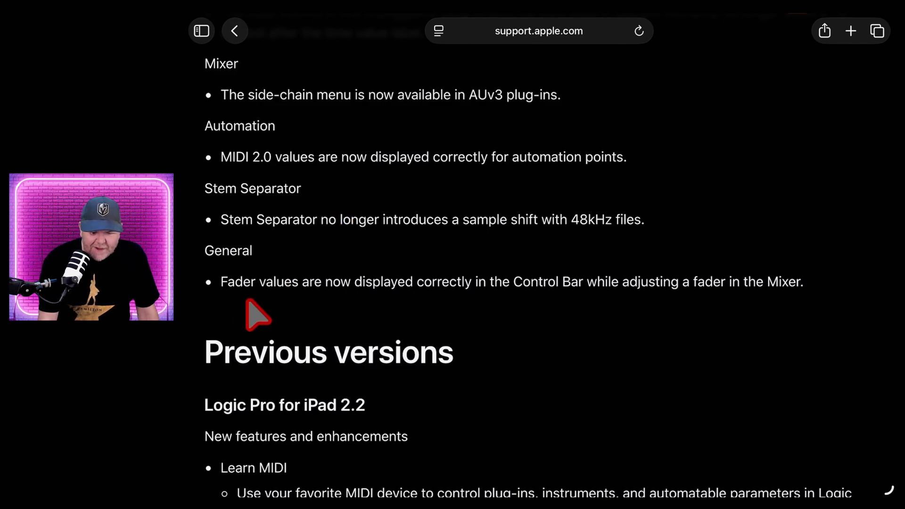
pyautogui.moveTo(668, 317)
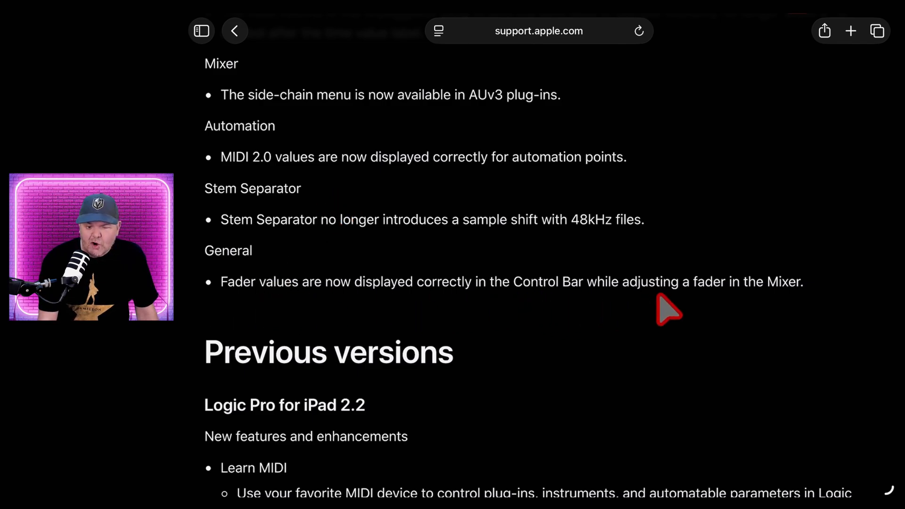
pyautogui.moveTo(745, 306)
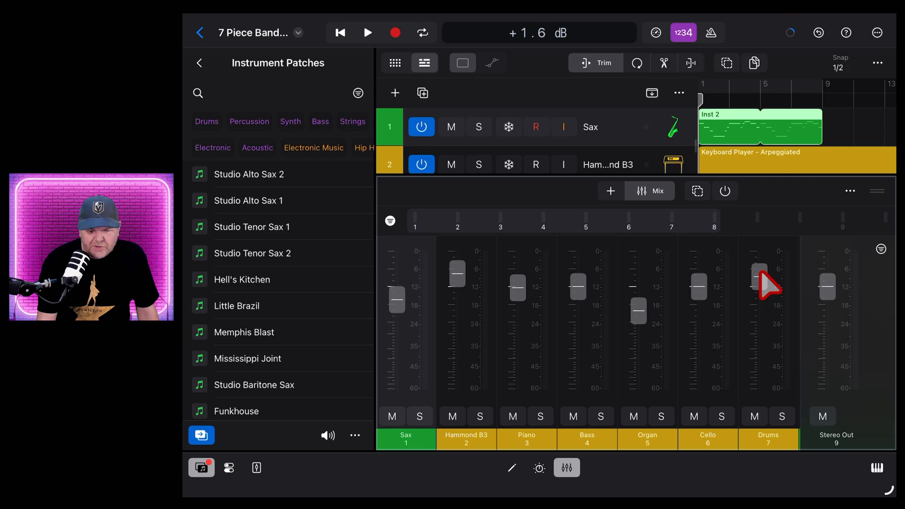
# Drag the Drums fader slightly so the Control Bar reads +1.6 dB
pyautogui.moveTo(760, 280); pyautogui.dragTo(760, 295)
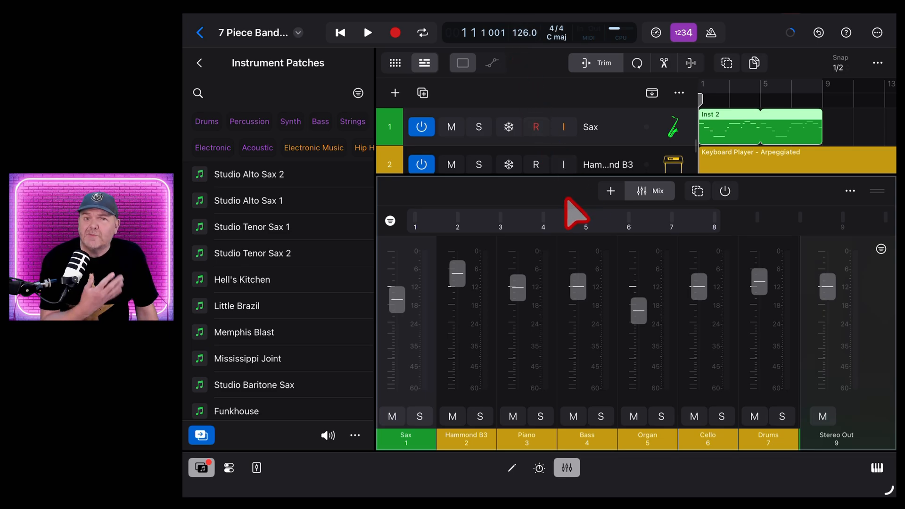
pyautogui.moveTo(514, 302)
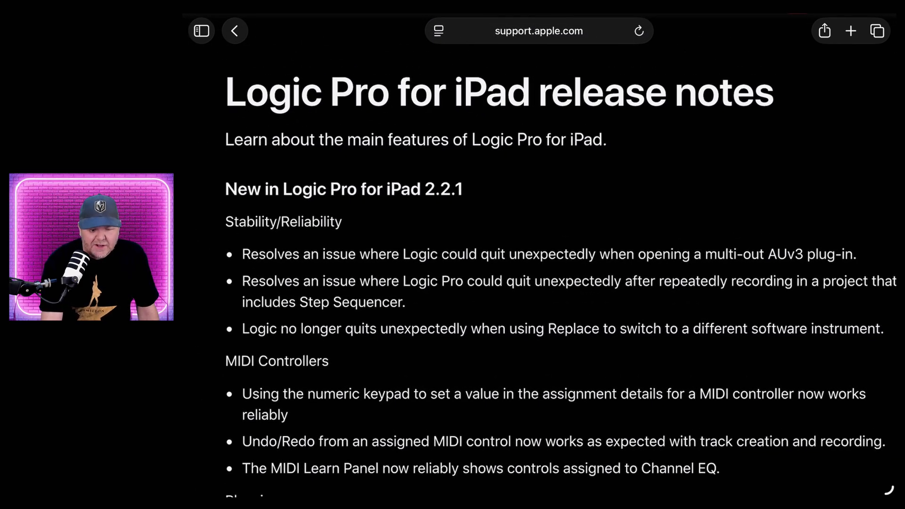
# Scroll the release notes page, then switch back to the 7 Piece Band project
pyautogui.scroll(-3)
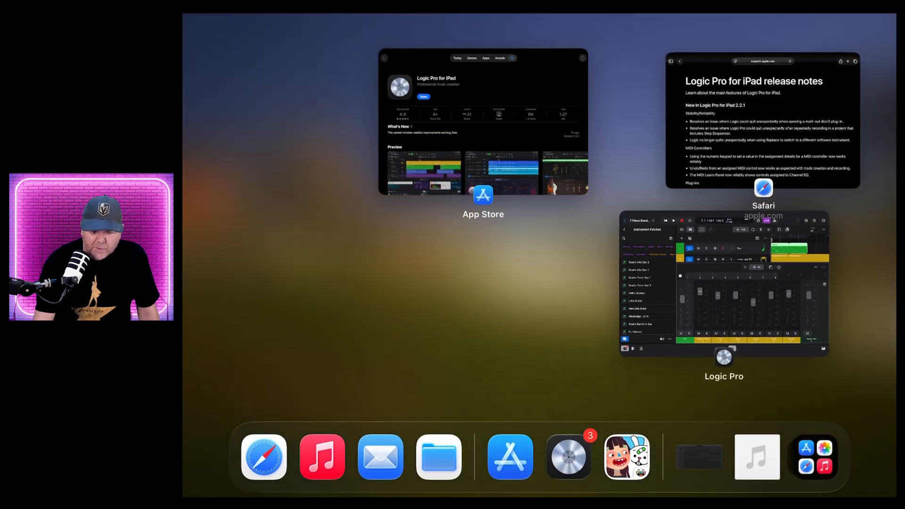
pyautogui.click(724, 357)
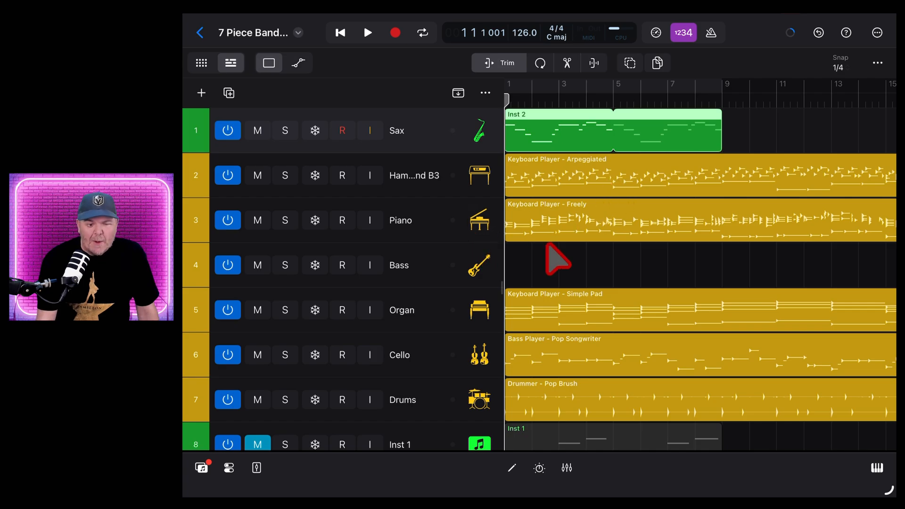
pyautogui.moveTo(576, 467)
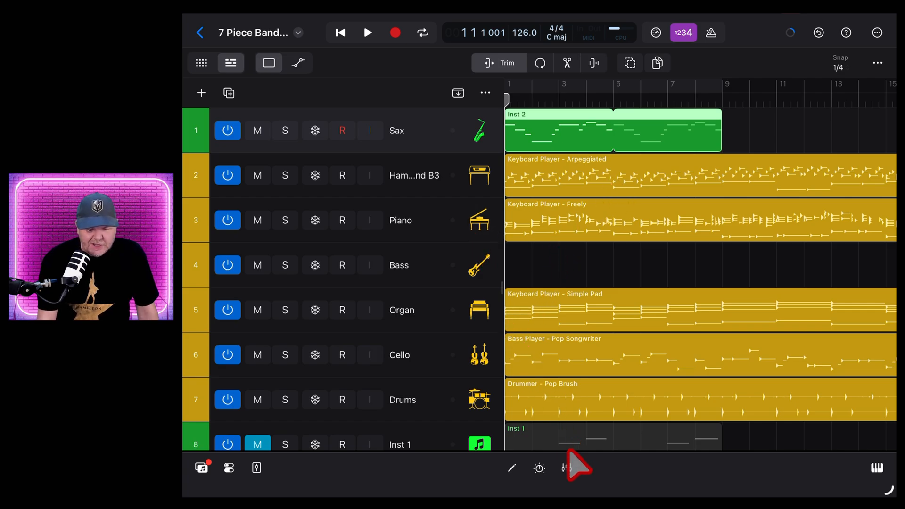
pyautogui.click(564, 470)
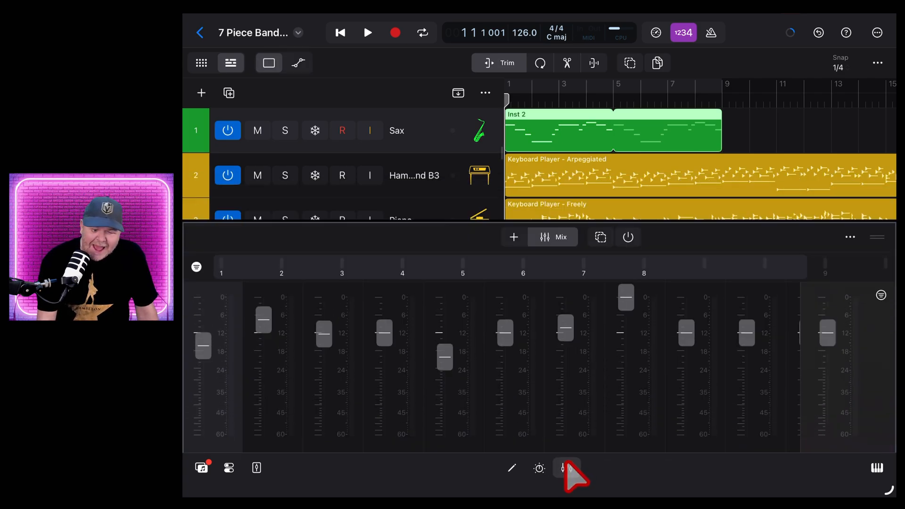
pyautogui.click(562, 468)
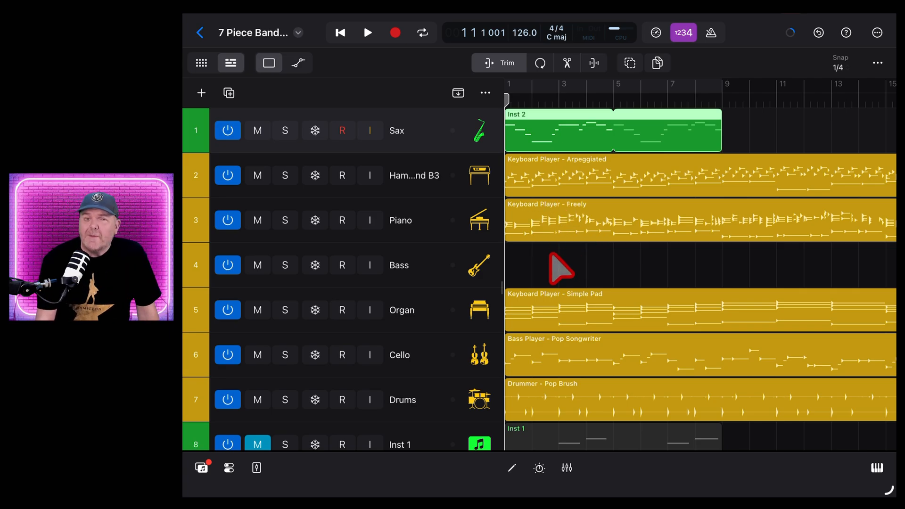
pyautogui.moveTo(523, 296)
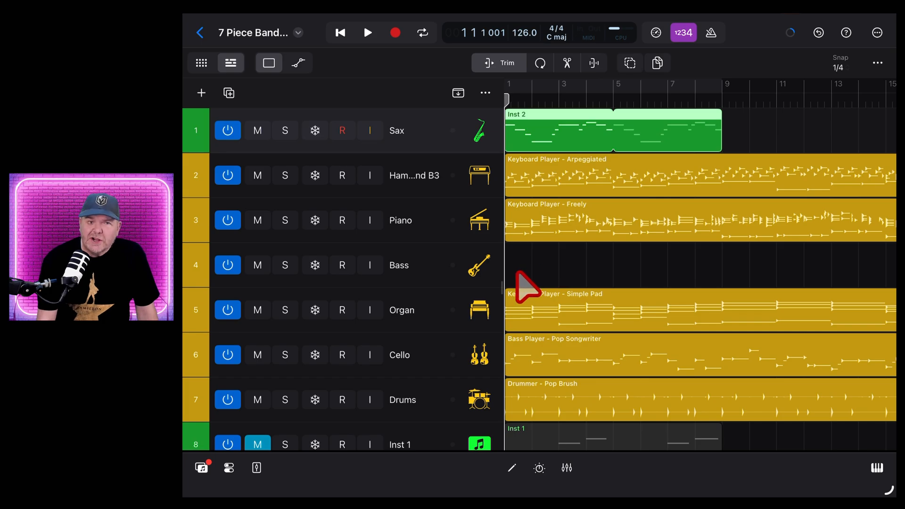